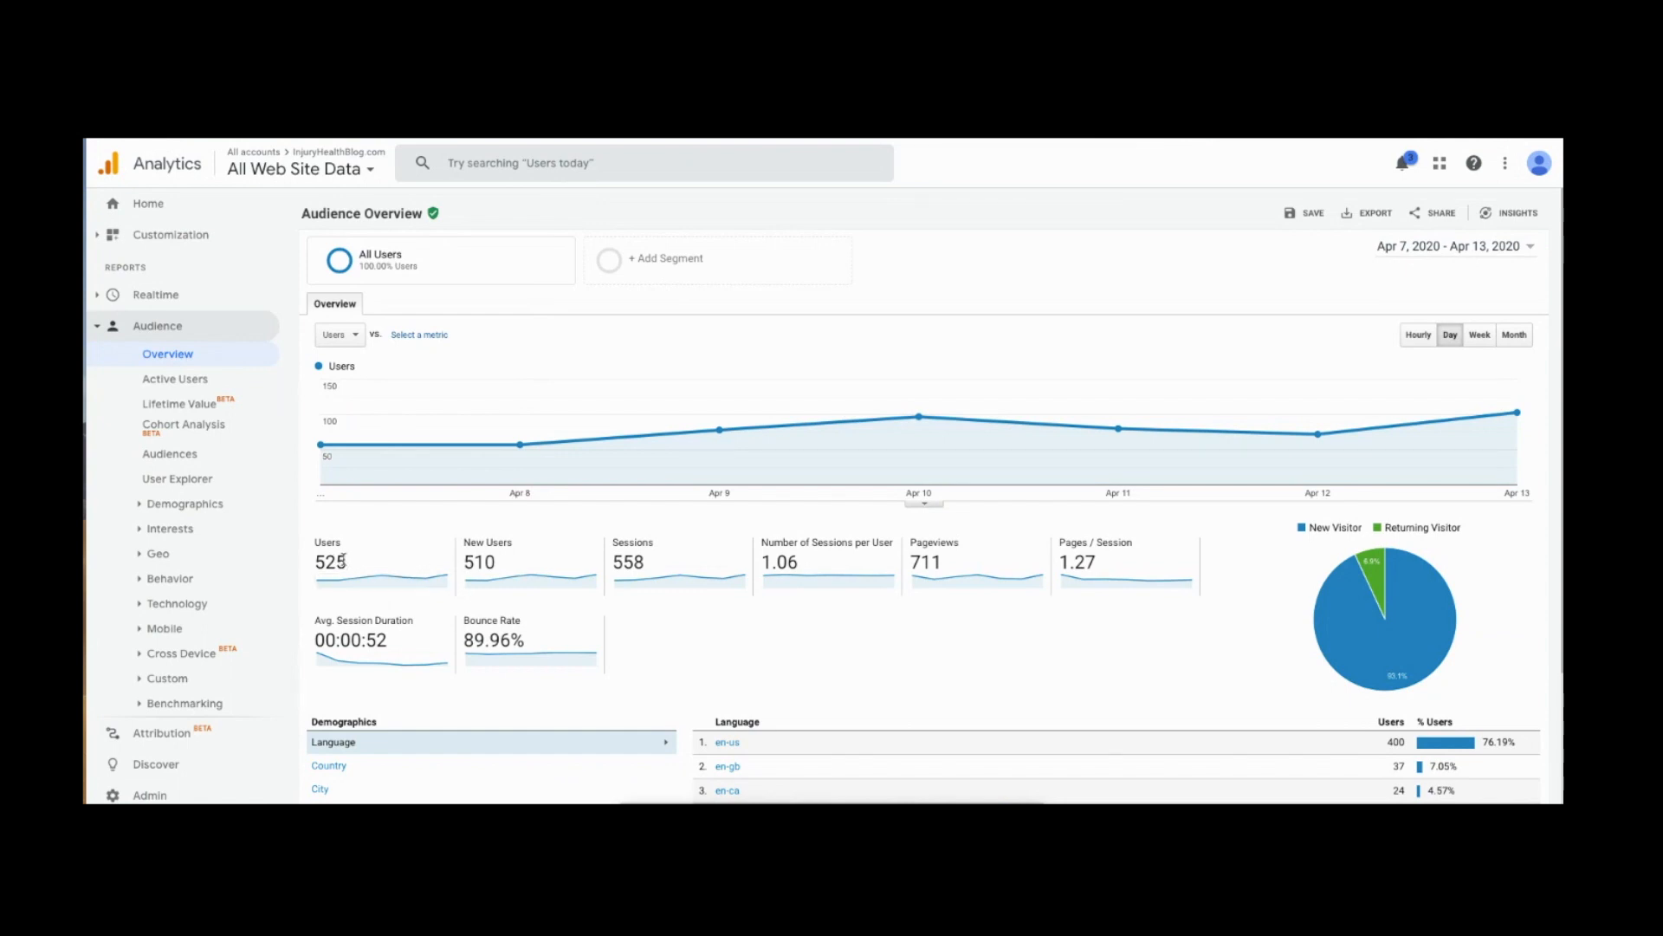
pyautogui.click(330, 561)
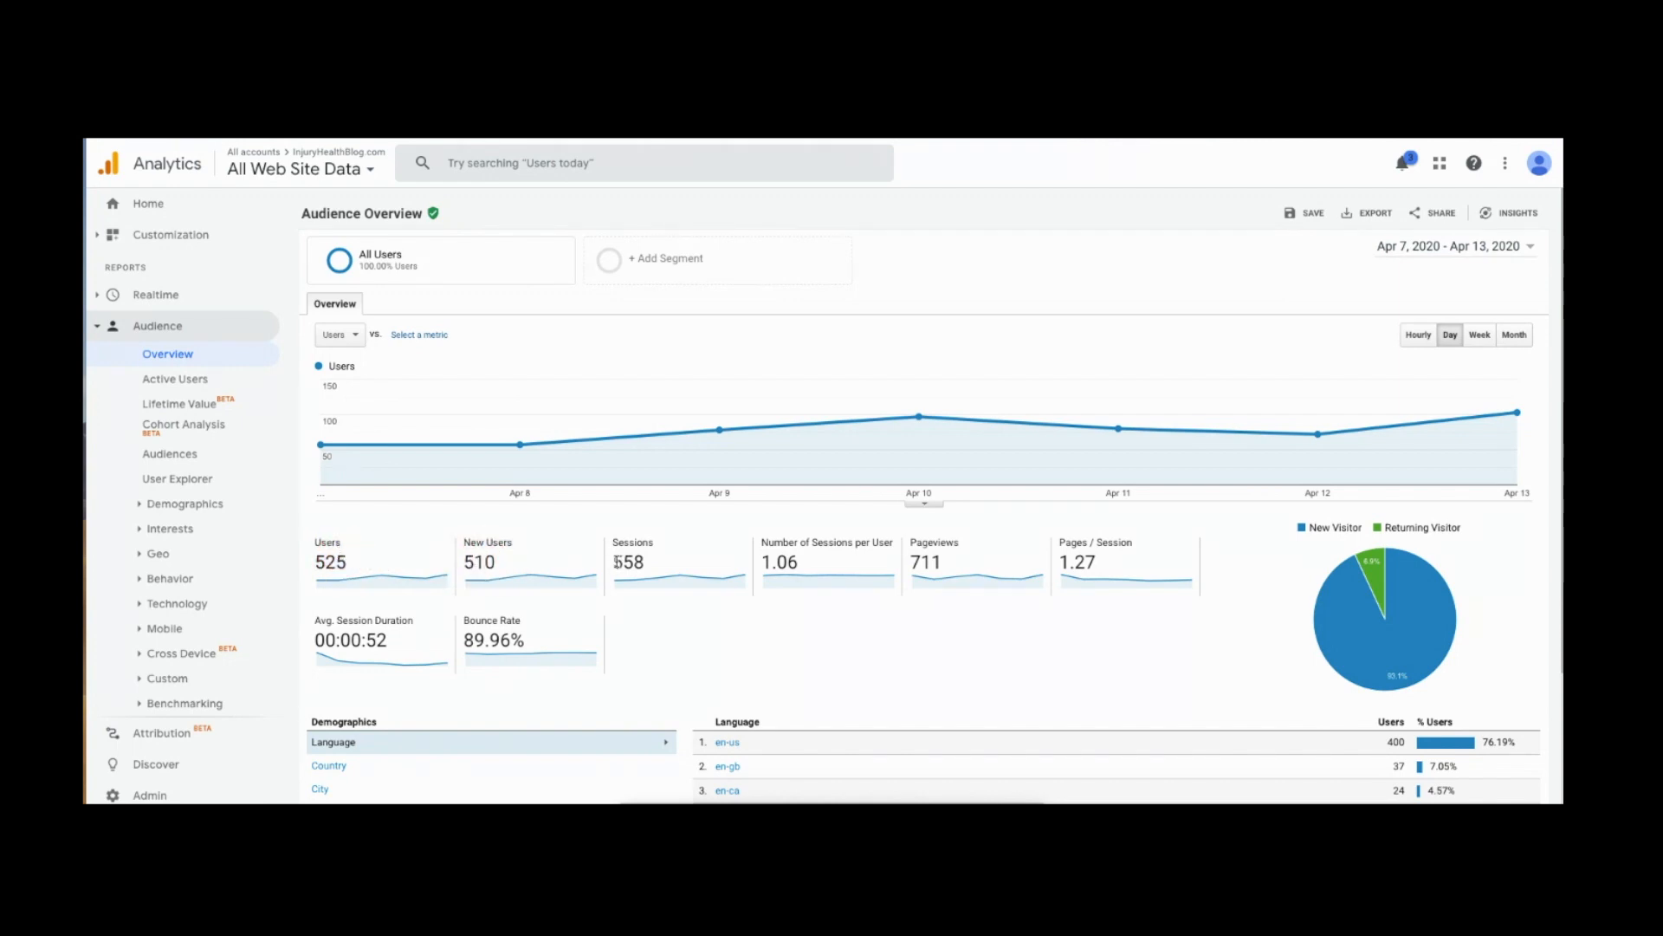
pyautogui.click(628, 561)
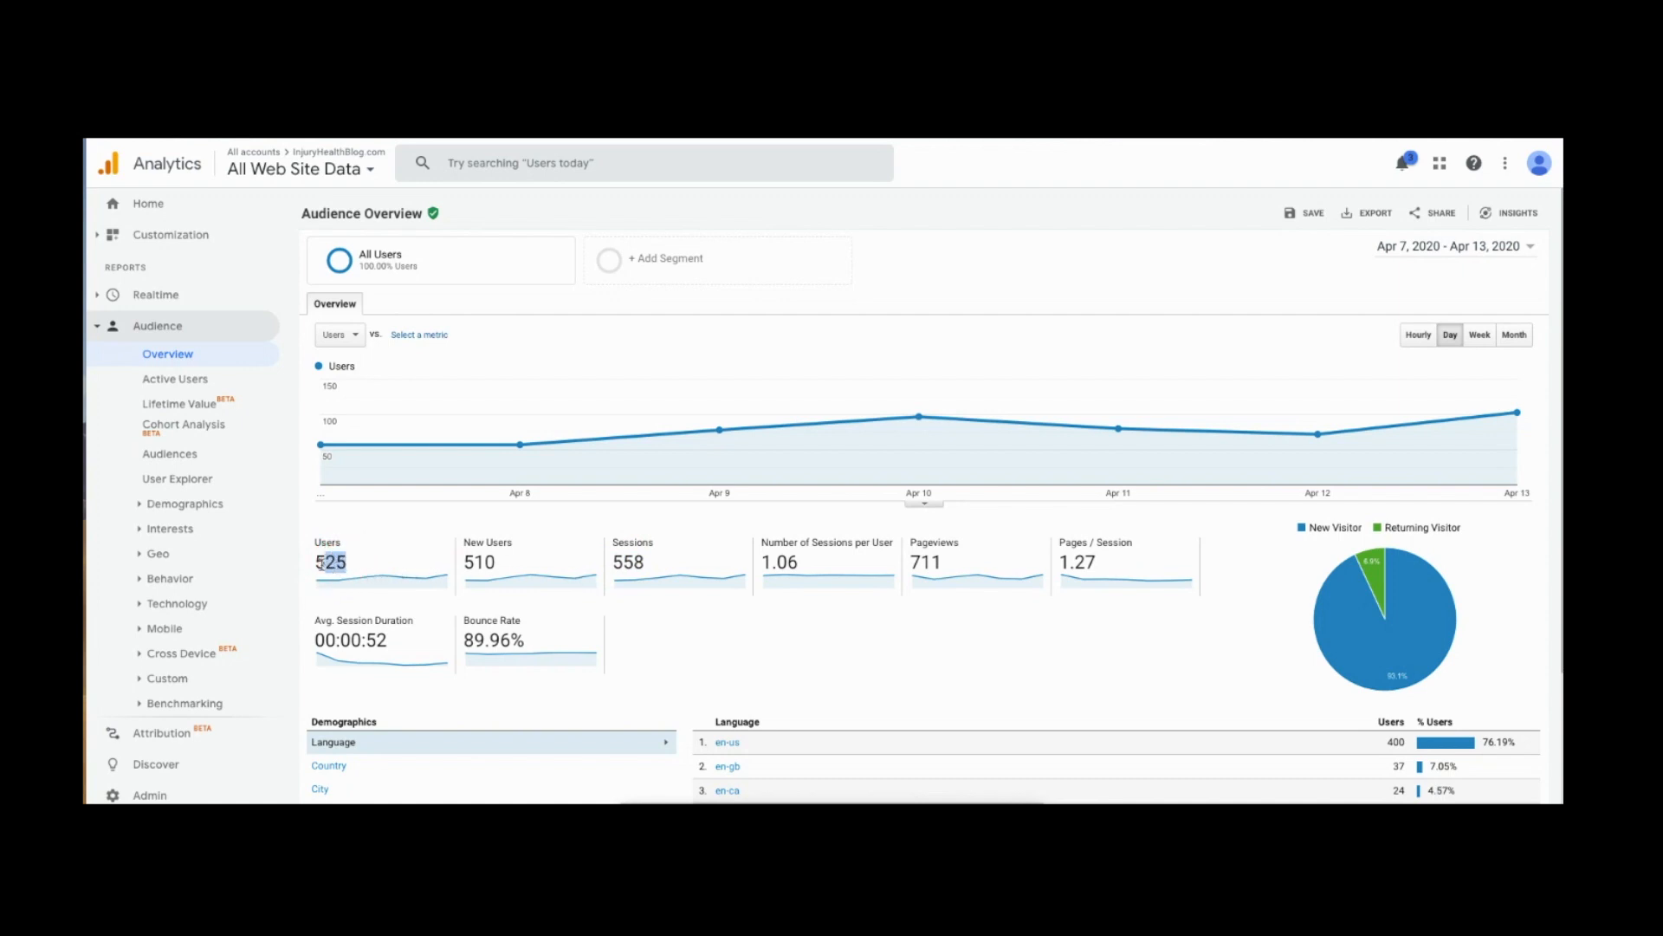
pyautogui.click(634, 562)
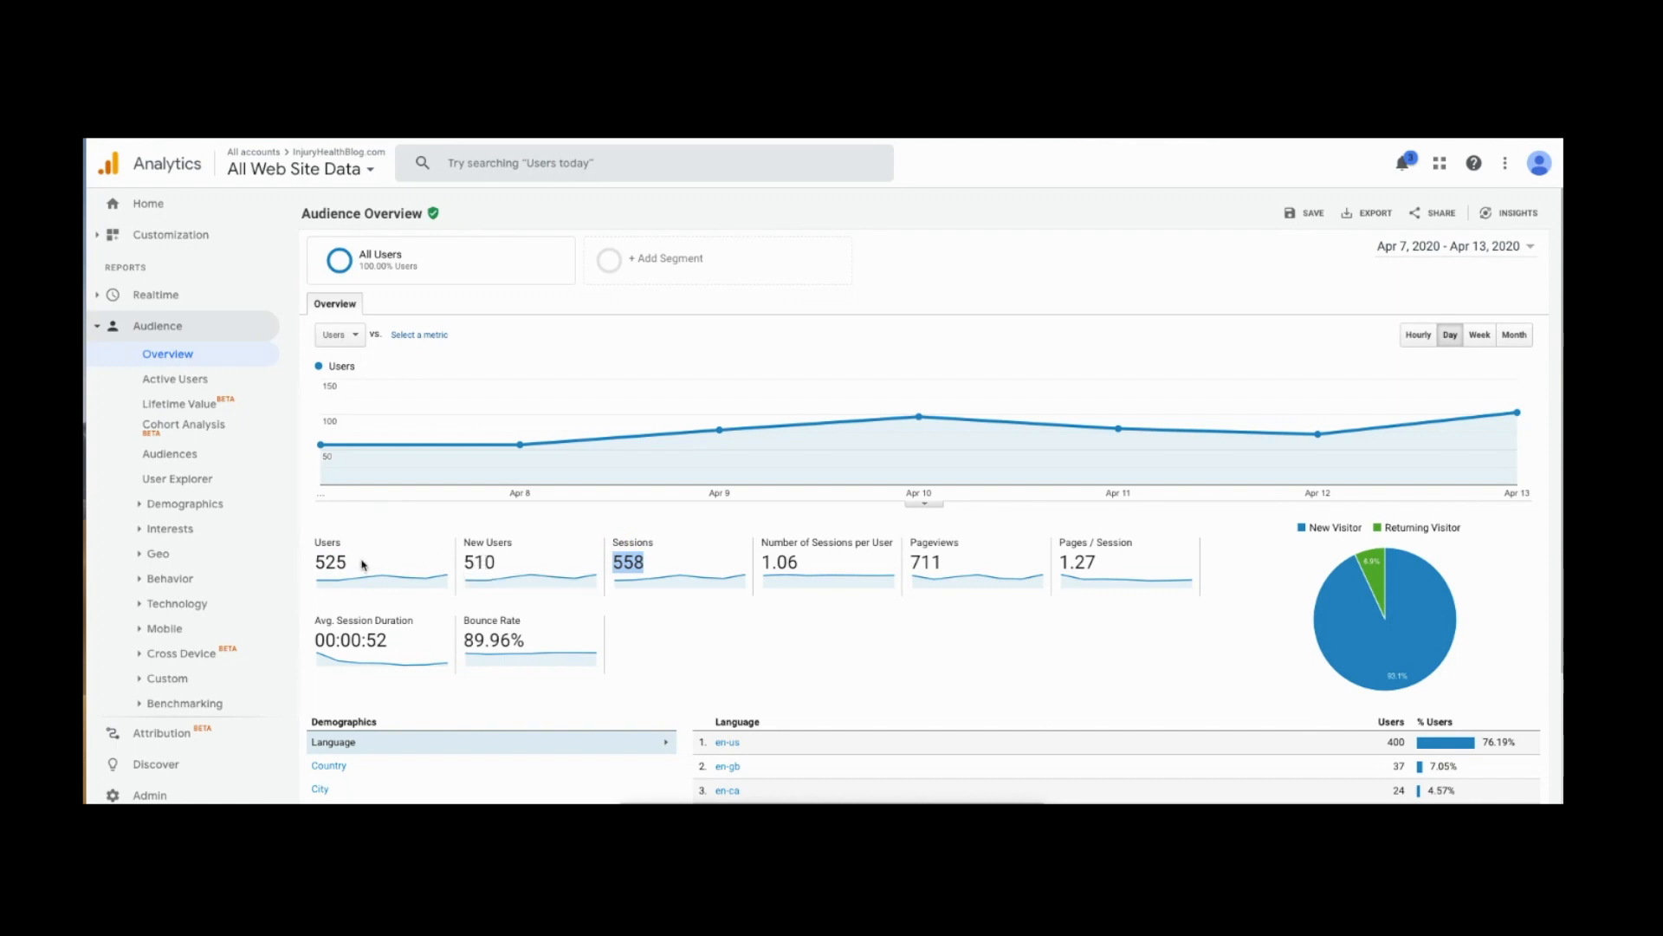
pyautogui.moveTo(390, 561)
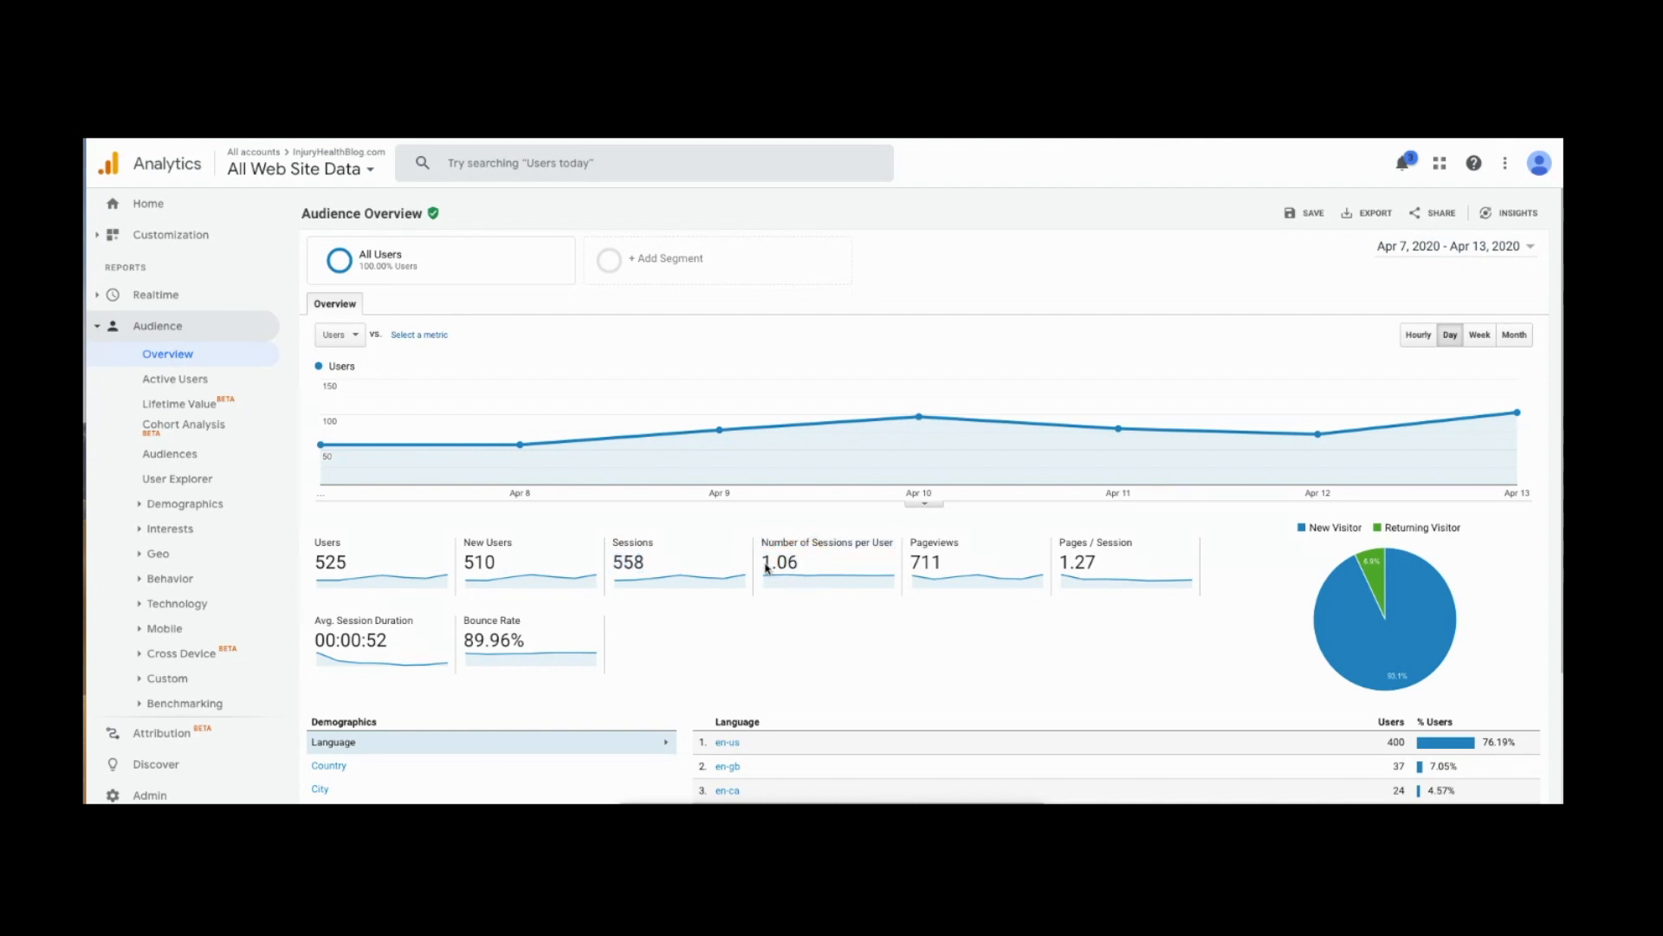
pyautogui.moveTo(817, 565)
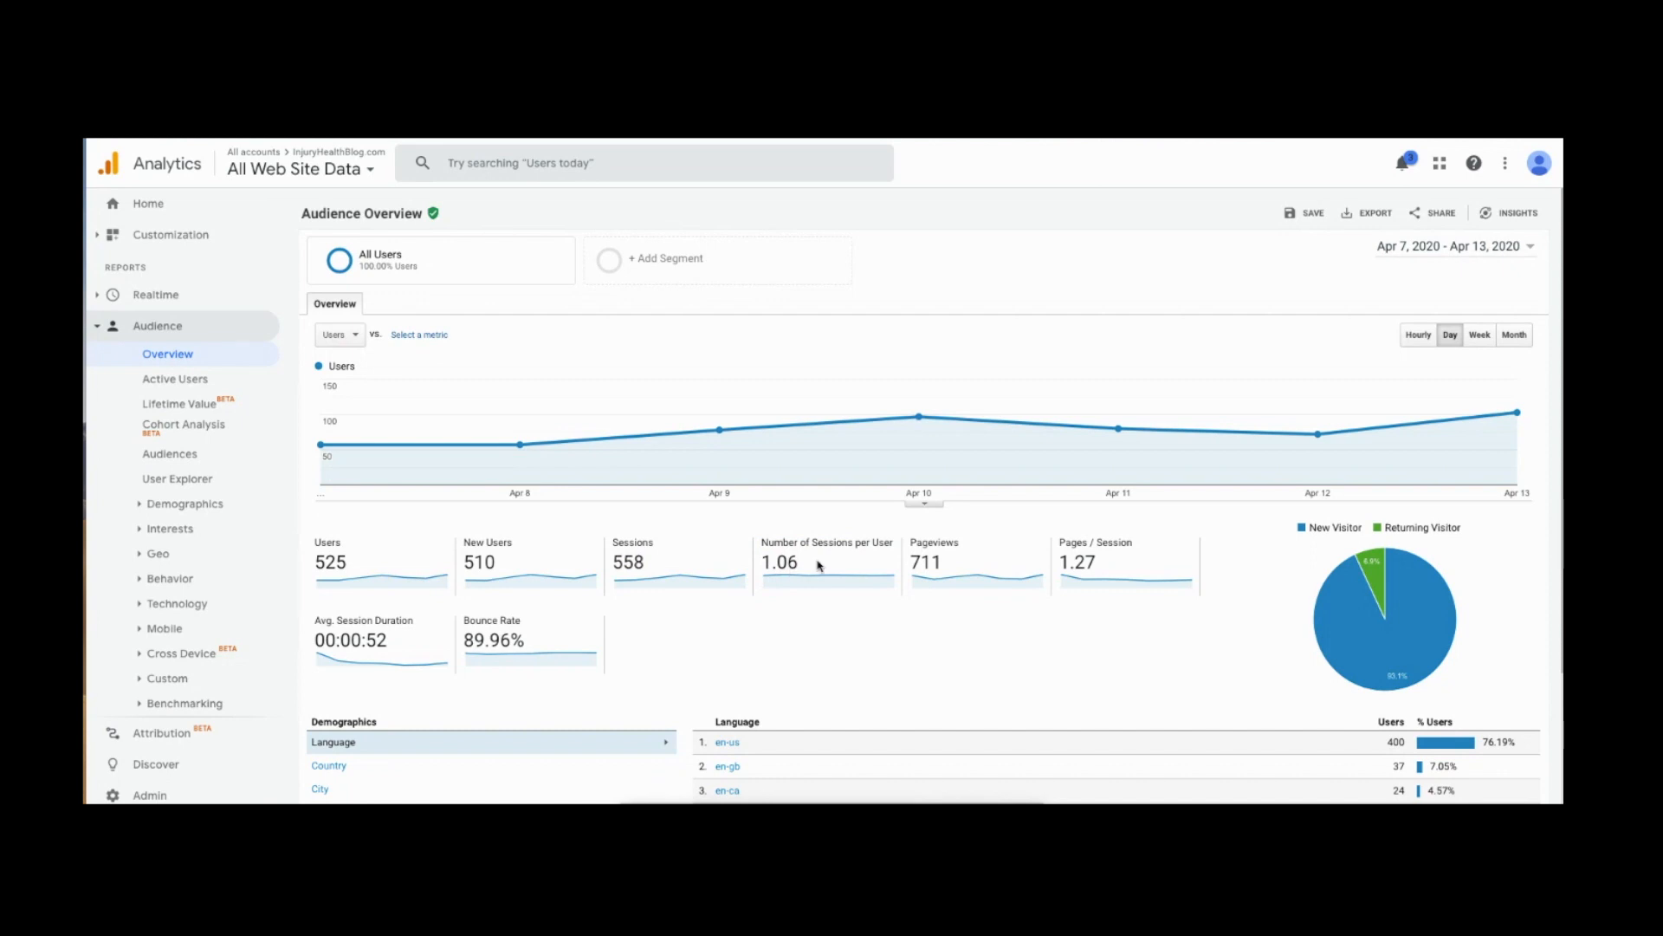
pyautogui.moveTo(991, 562)
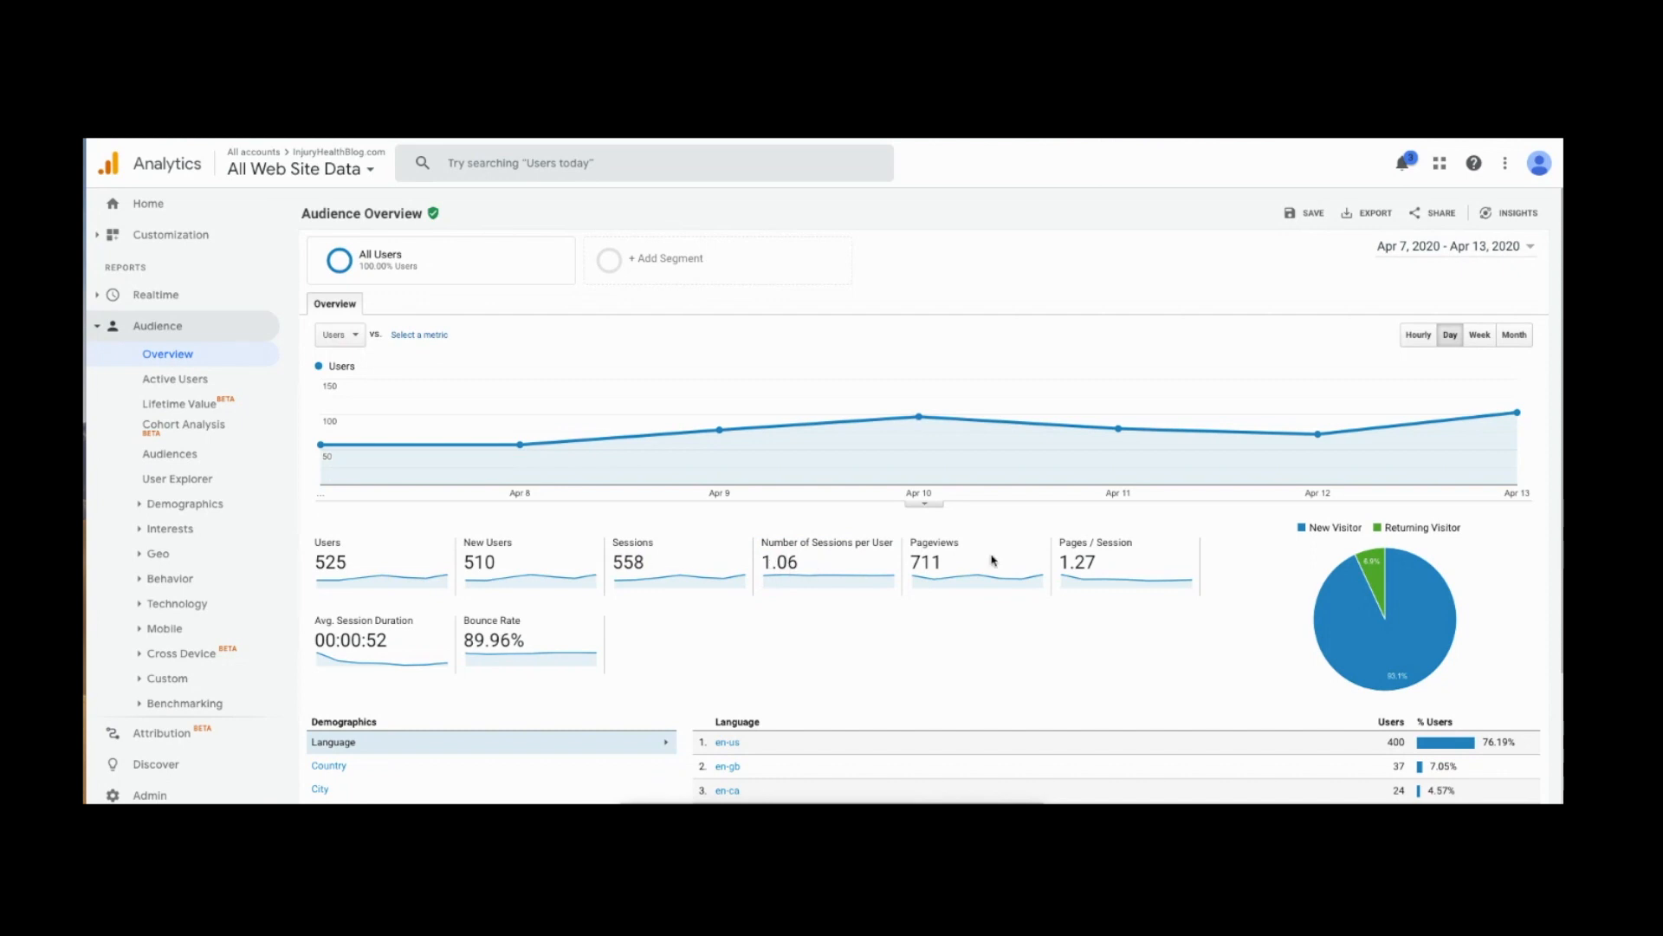
pyautogui.doubleClick(926, 561)
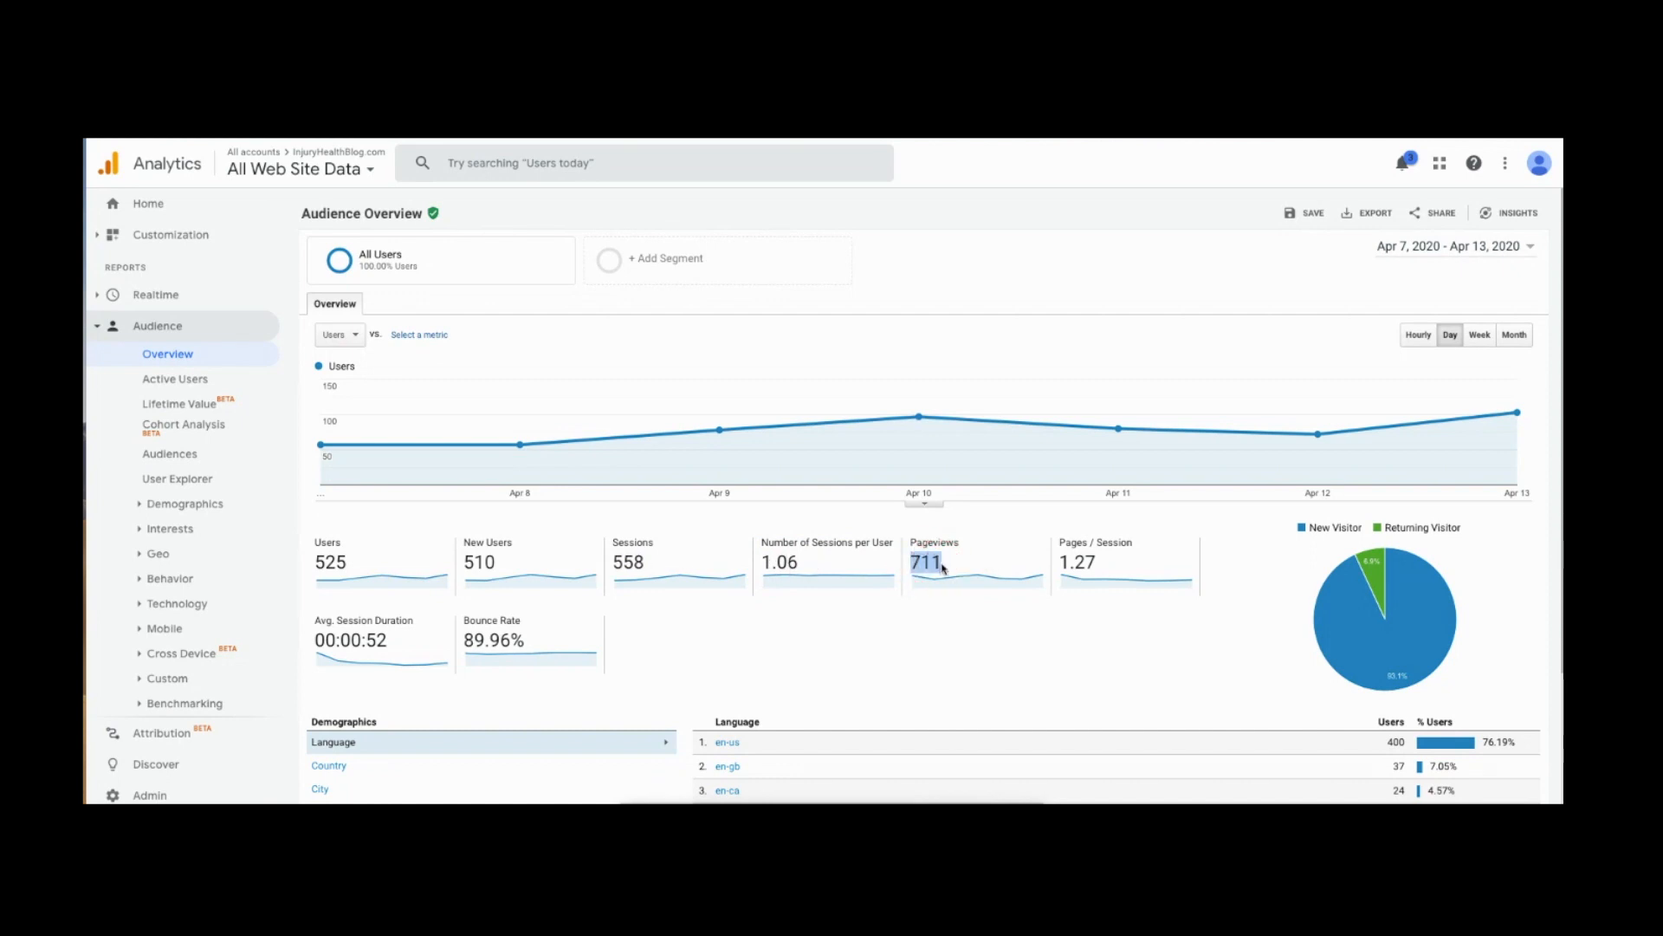
pyautogui.moveTo(382, 570)
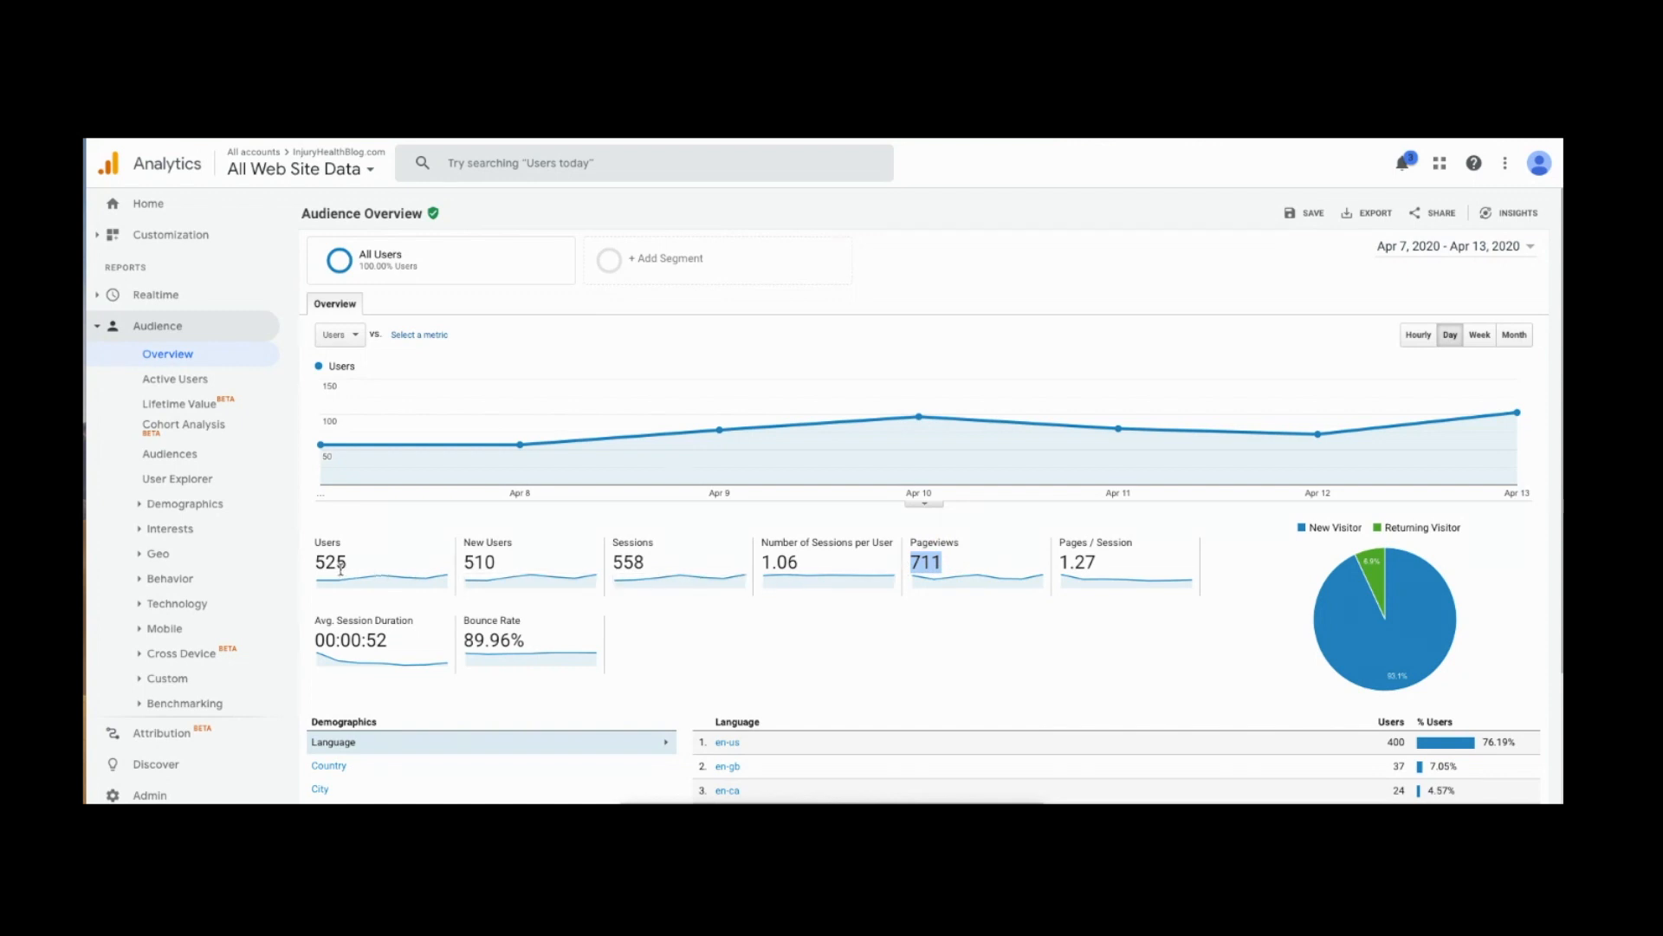
pyautogui.moveTo(627, 565)
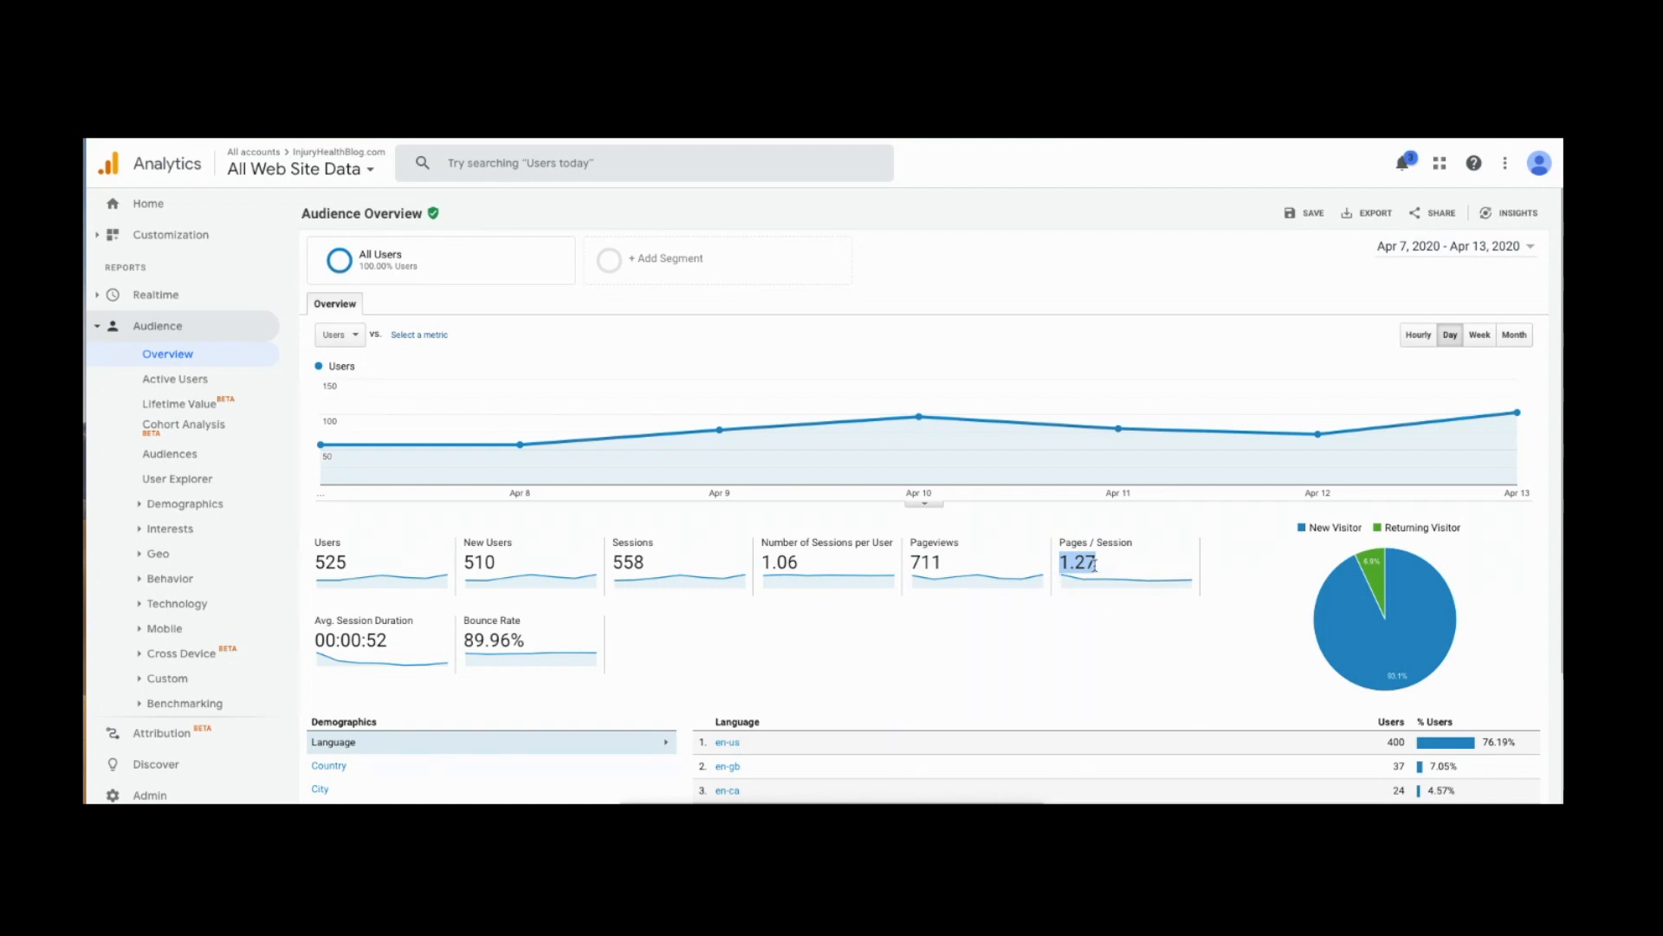
pyautogui.moveTo(910, 579)
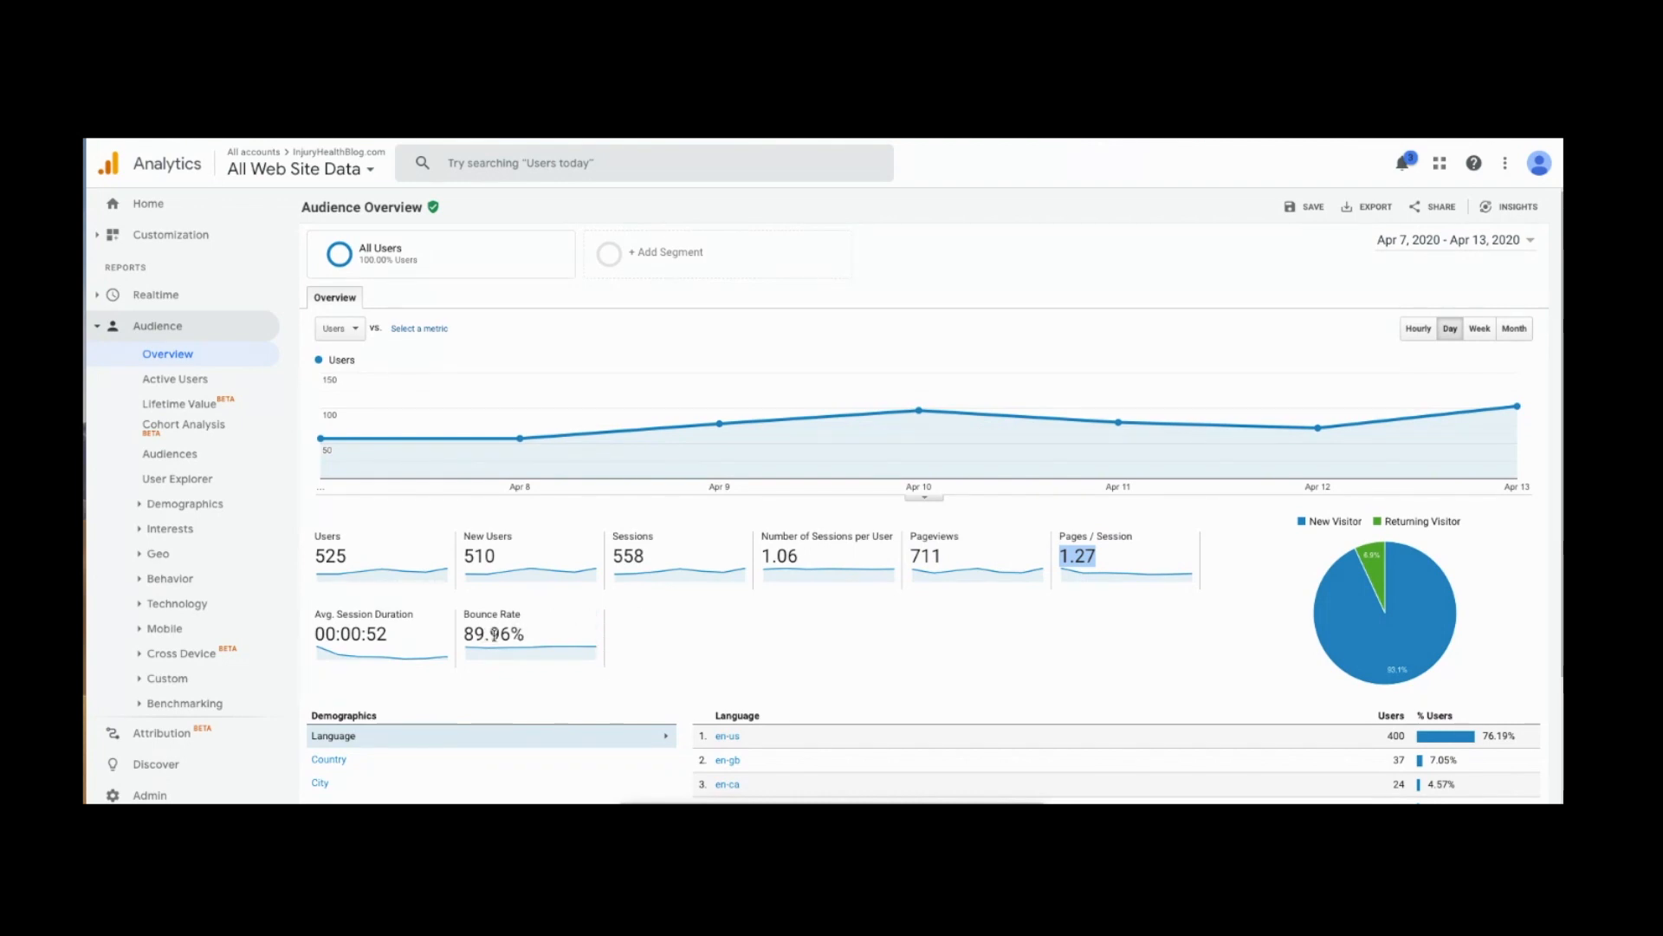
pyautogui.moveTo(527, 634)
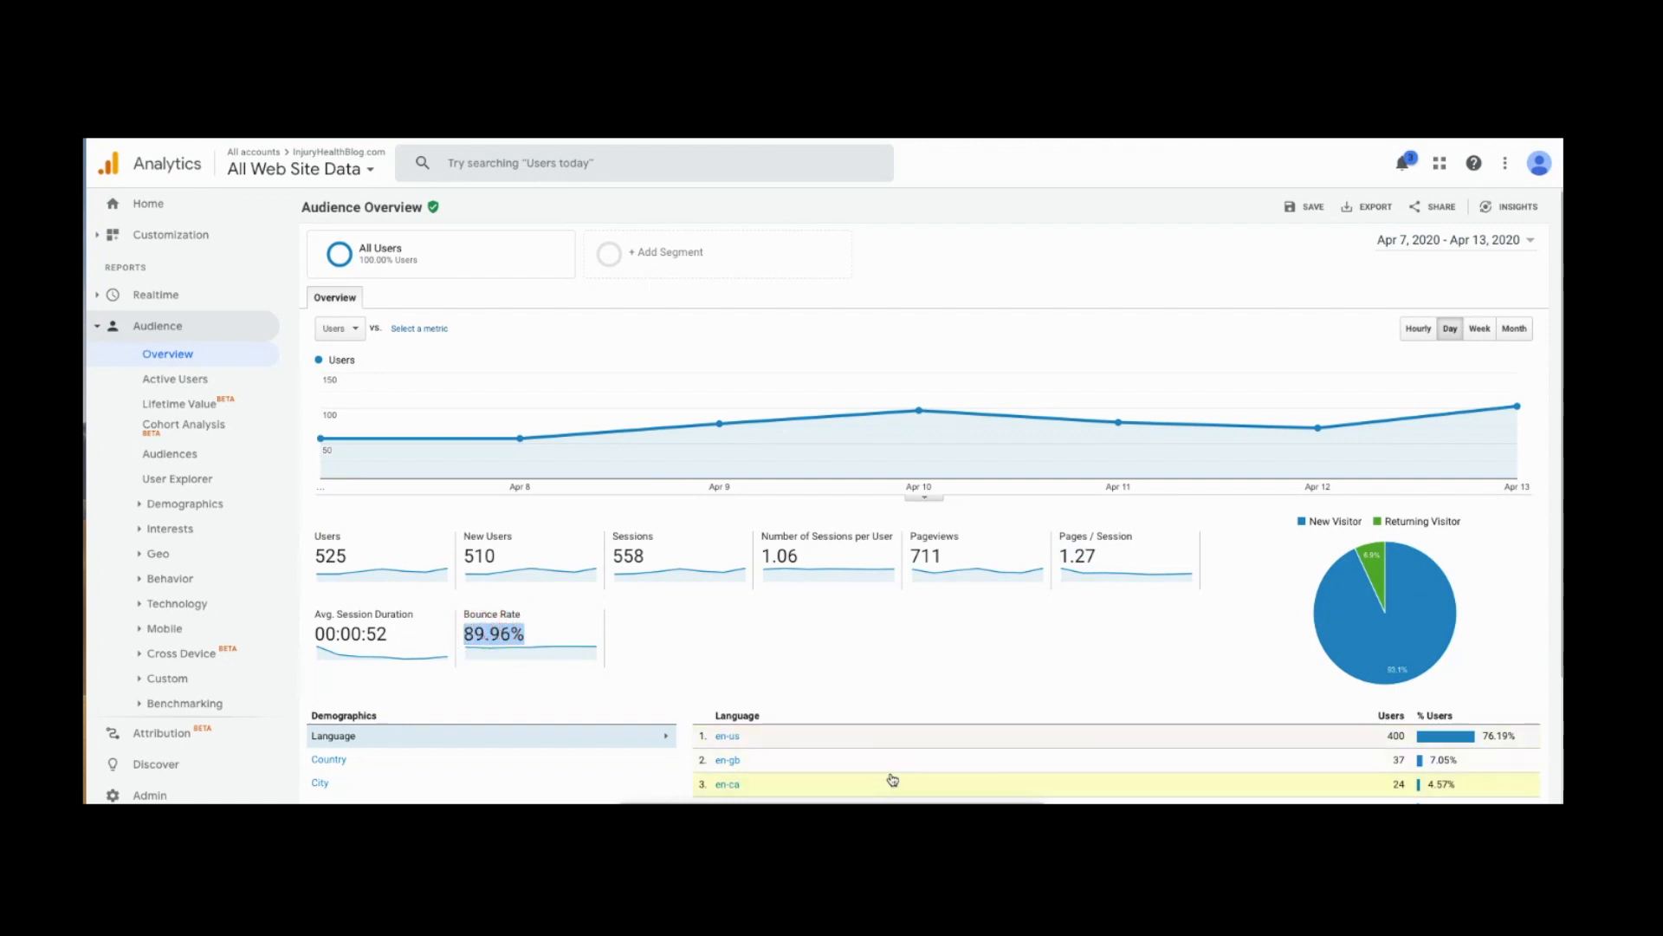
pyautogui.moveTo(960, 773)
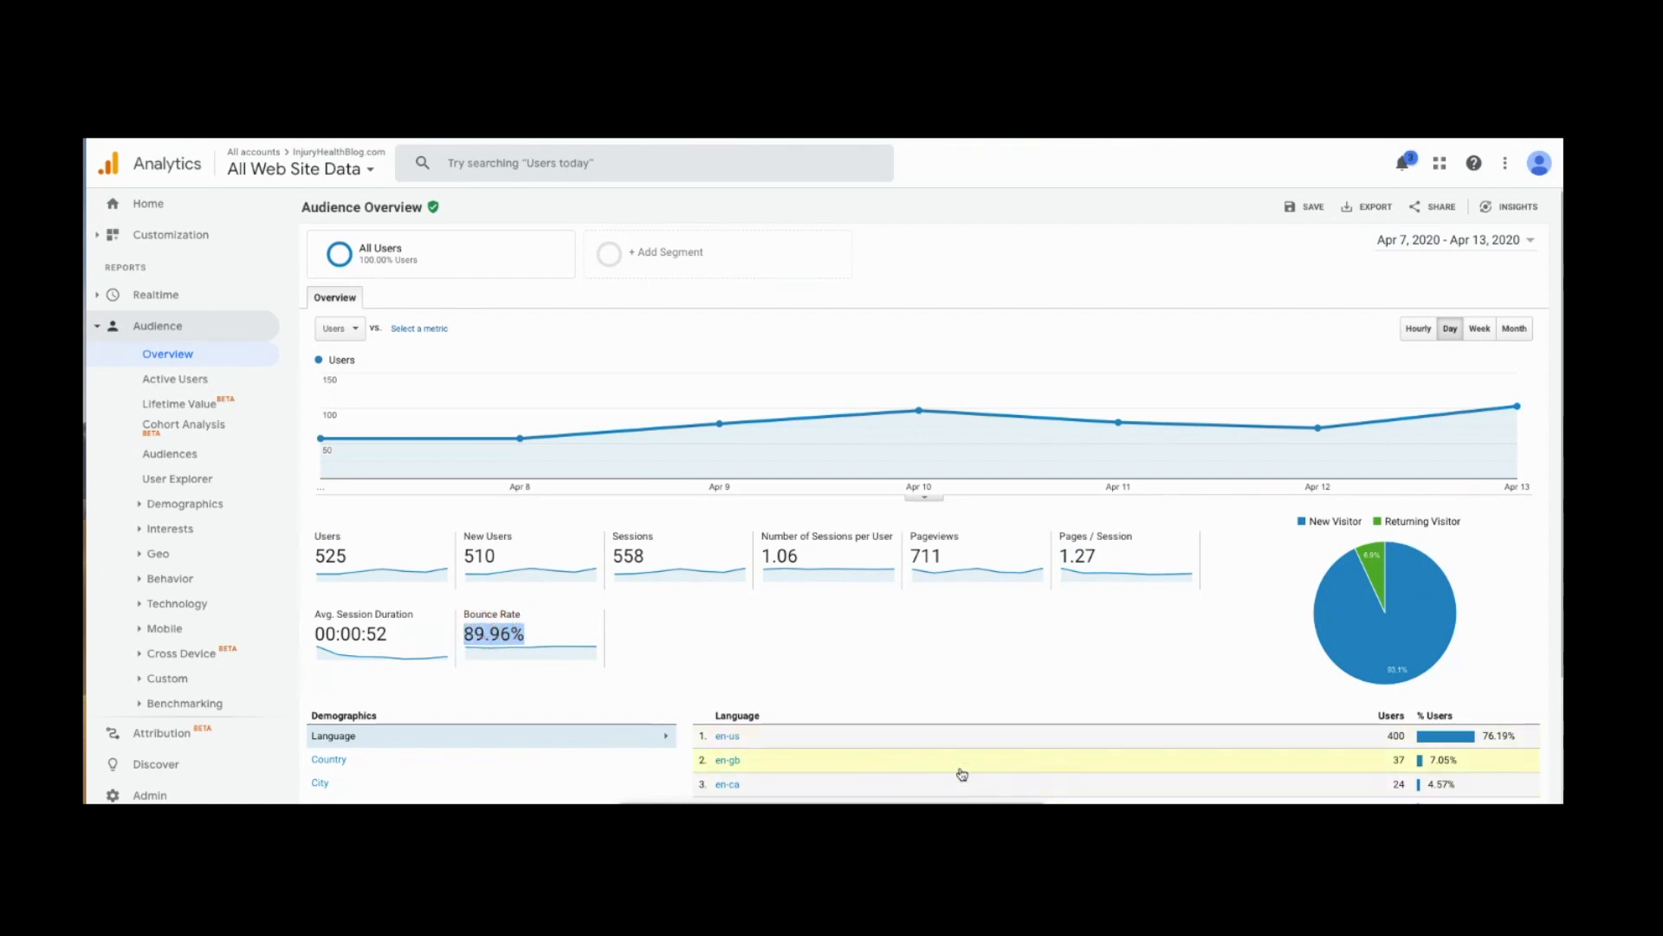
pyautogui.moveTo(669, 600)
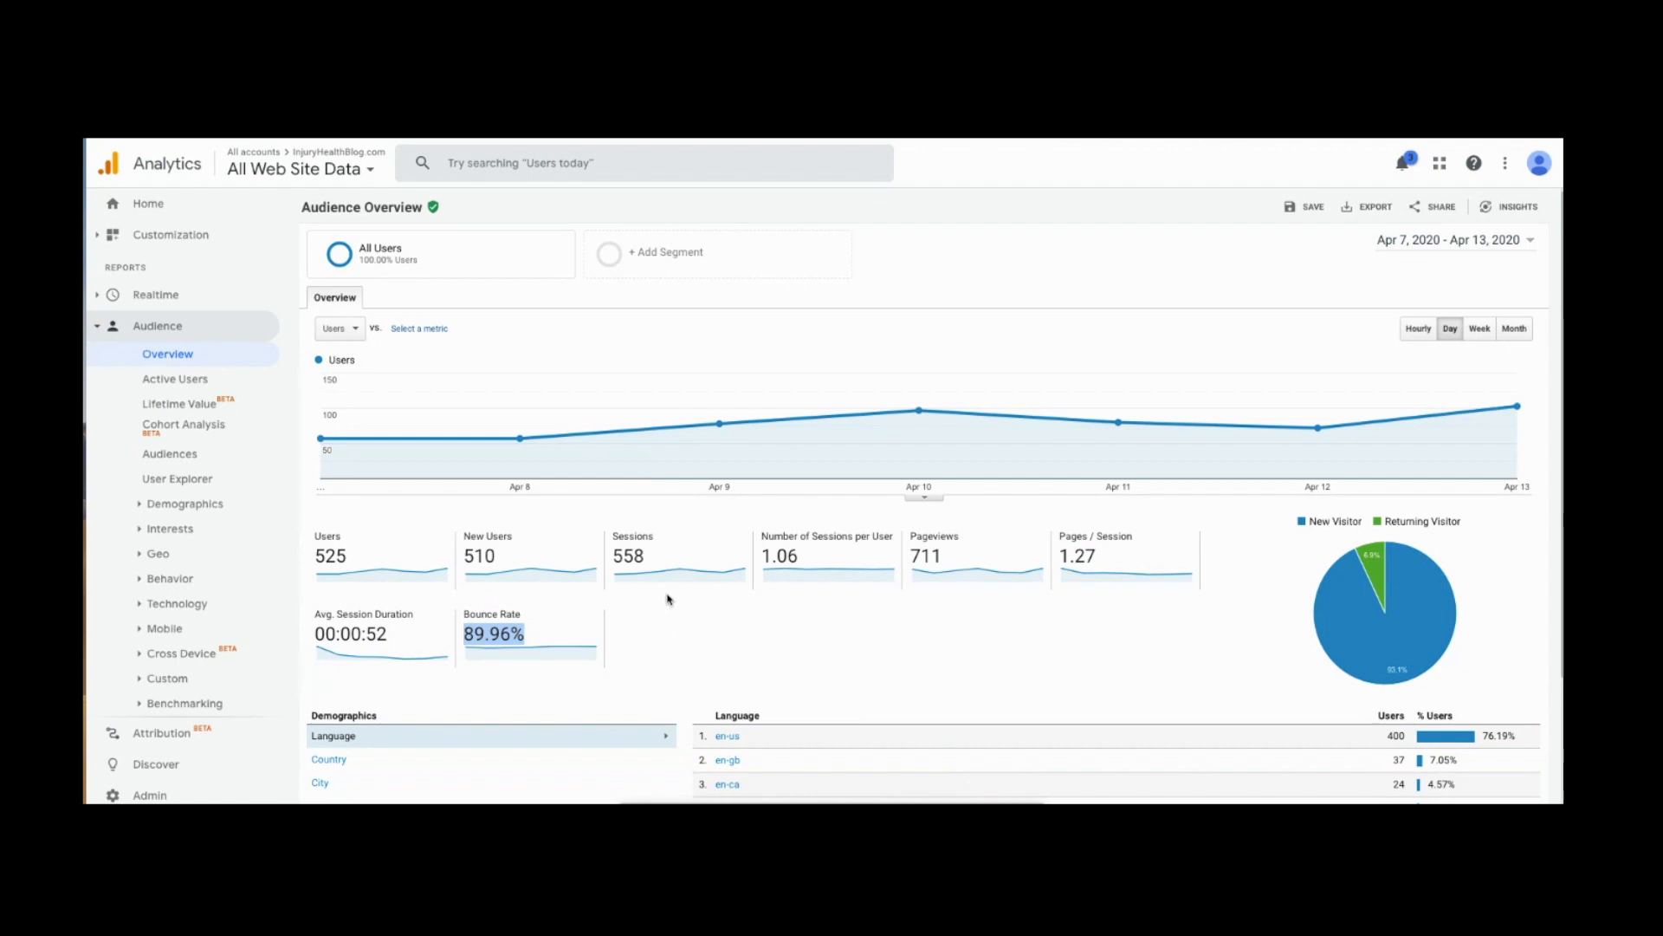